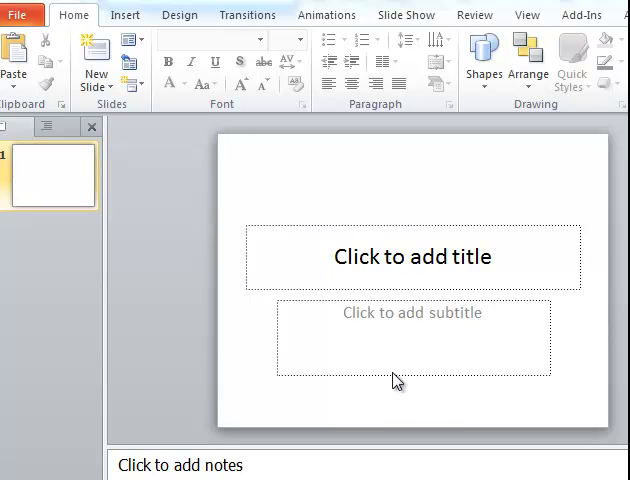
{"action": "mouse_move", "coordinate": [284, 312]}
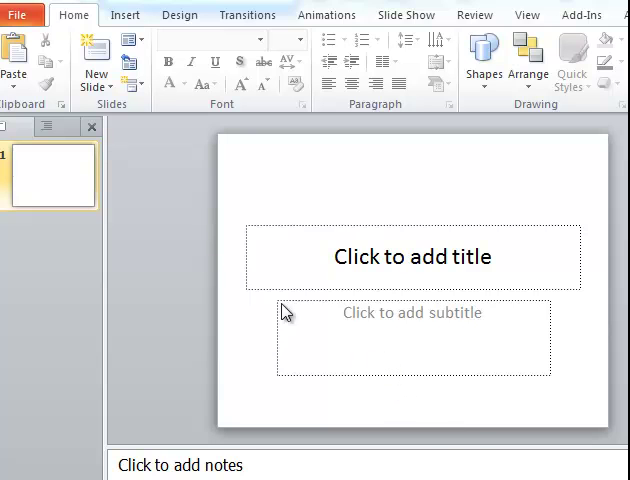
{"action": "mouse_move", "coordinate": [112, 90]}
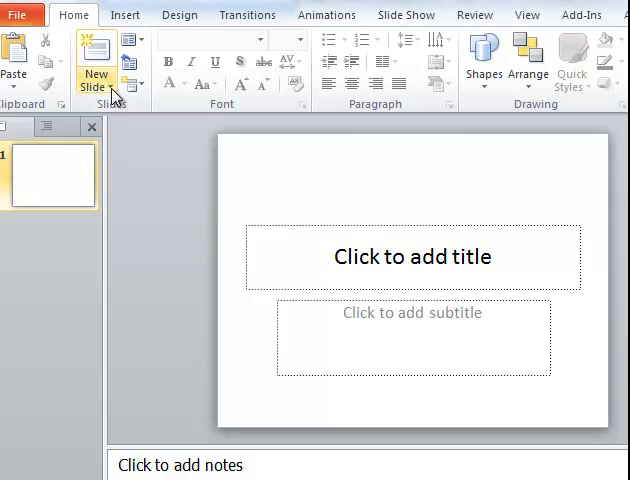
- Show the Office Theme slide layout gallery from the New Slide drop-down
{"action": "left_click", "coordinate": [96, 76]}
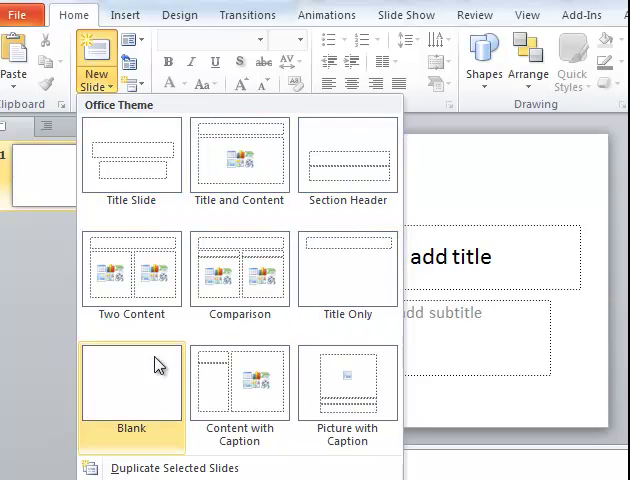
{"action": "mouse_move", "coordinate": [308, 150]}
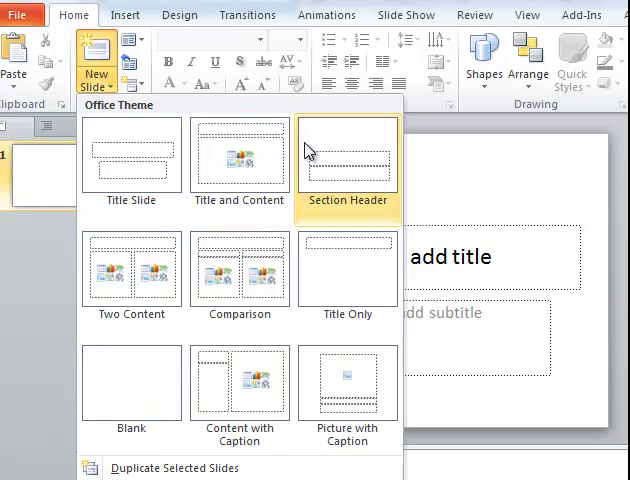
{"action": "mouse_move", "coordinate": [248, 392]}
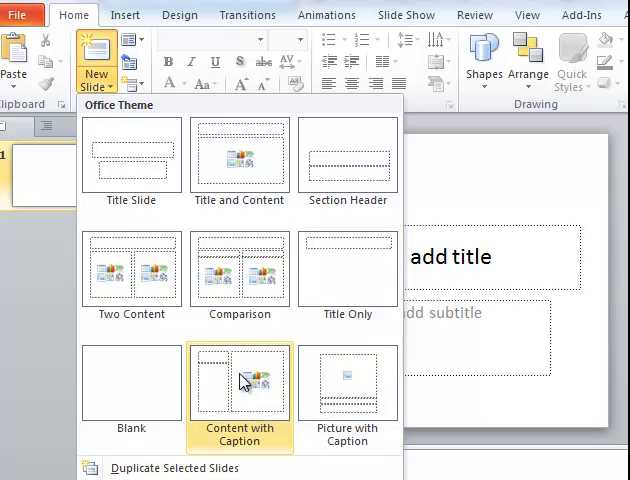
{"action": "mouse_move", "coordinate": [294, 296]}
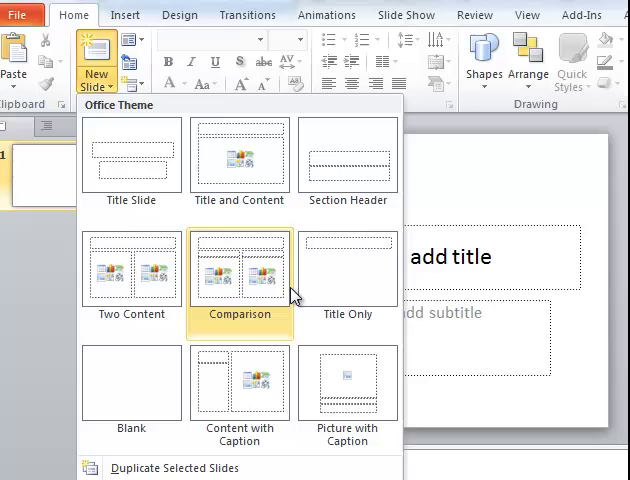
{"action": "mouse_move", "coordinate": [528, 14]}
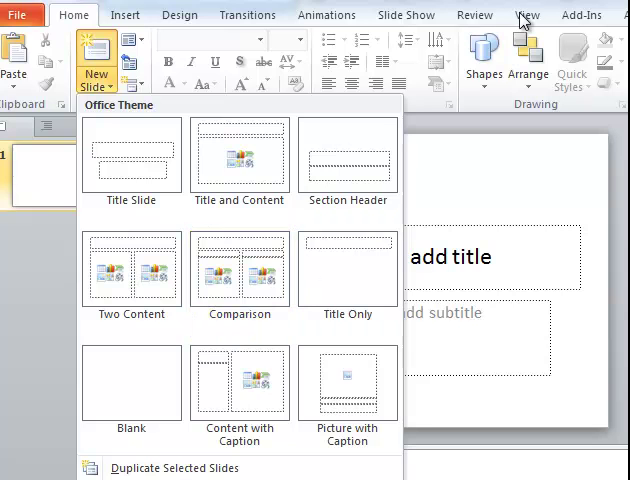
- Enter Slide Master view and select the Two Content layout for editing
{"action": "left_click", "coordinate": [526, 14]}
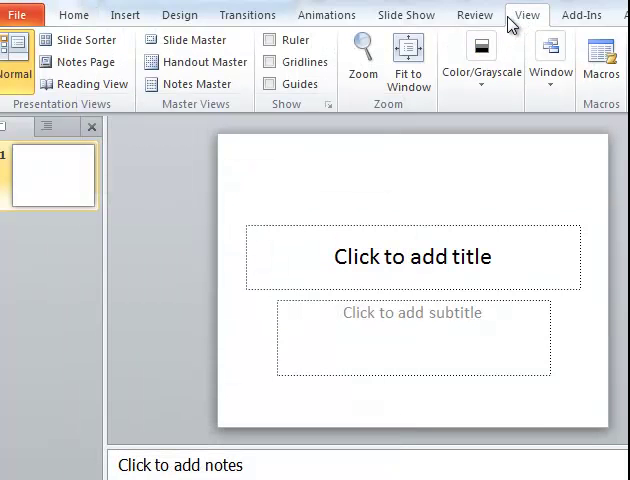
{"action": "mouse_move", "coordinate": [184, 40]}
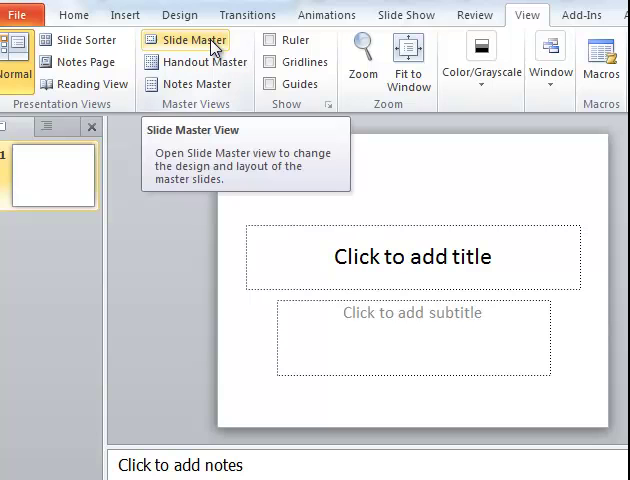
{"action": "mouse_move", "coordinate": [536, 18]}
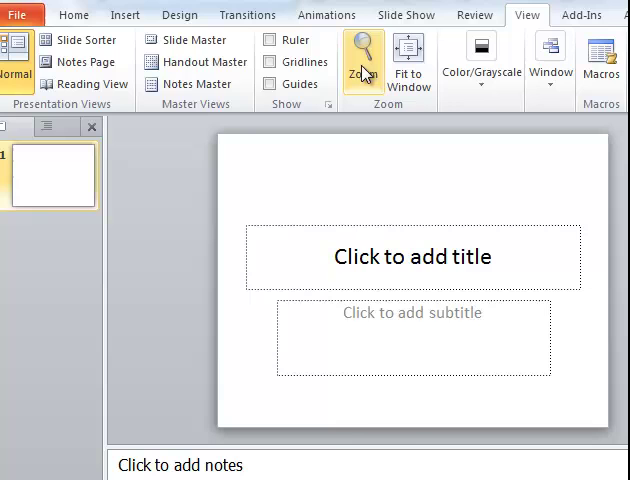
{"action": "left_click", "coordinate": [196, 62]}
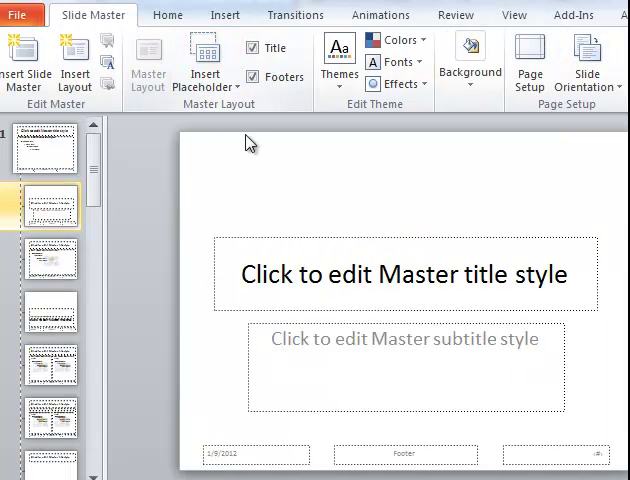
{"action": "left_click", "coordinate": [44, 364]}
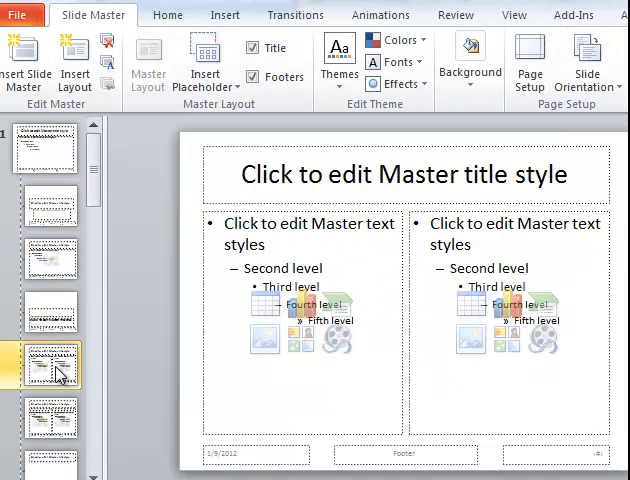
{"action": "mouse_move", "coordinate": [60, 376]}
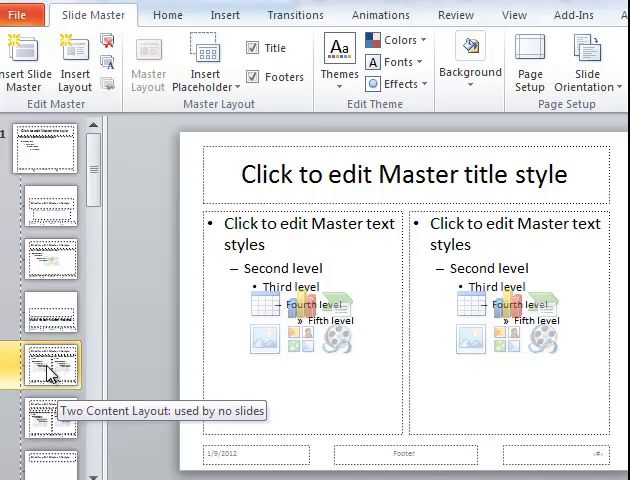
- Duplicate the Two Content layout and rename the copy '1_Three Content'
{"action": "right_click", "coordinate": [50, 364]}
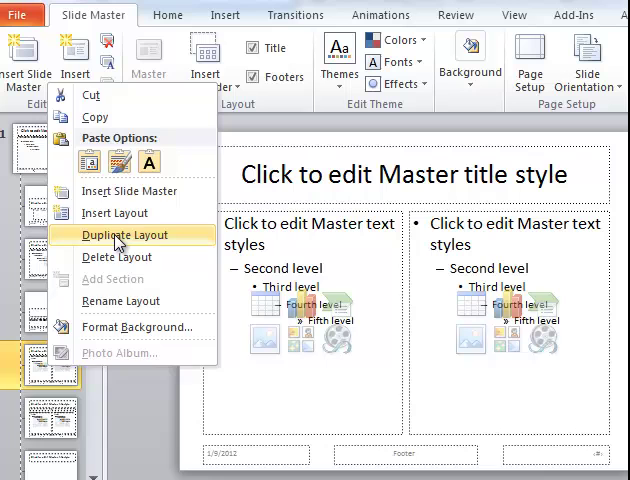
{"action": "left_click", "coordinate": [124, 234]}
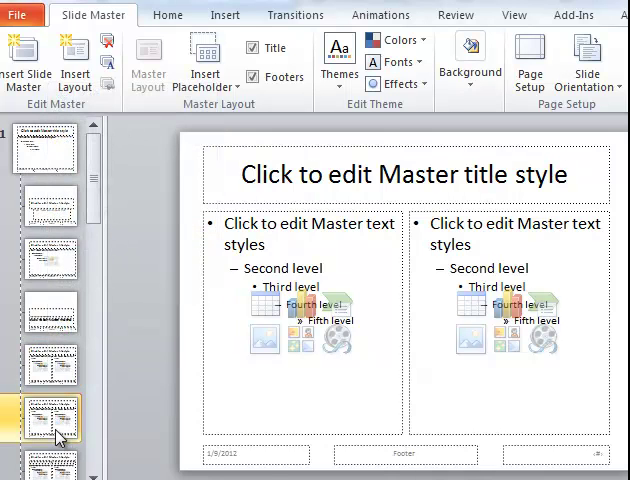
{"action": "mouse_move", "coordinate": [52, 420]}
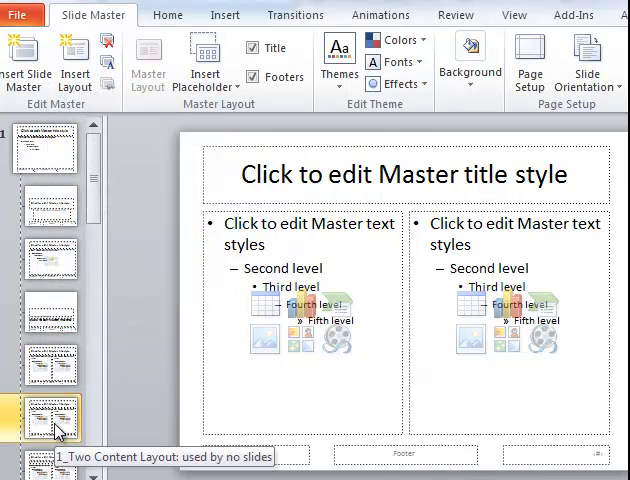
{"action": "left_click", "coordinate": [248, 76]}
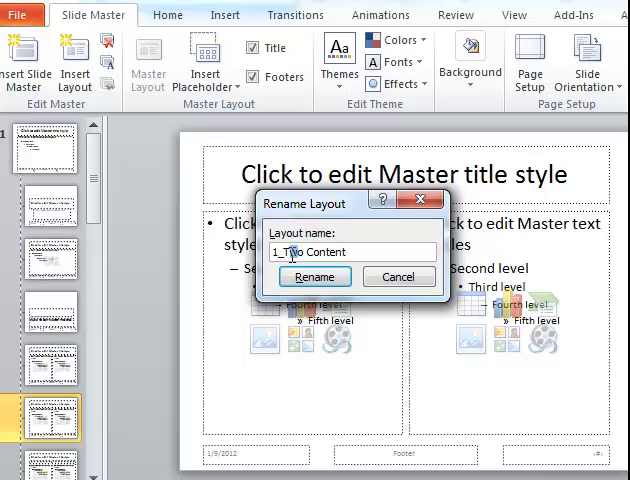
{"action": "type", "text": "Three"}
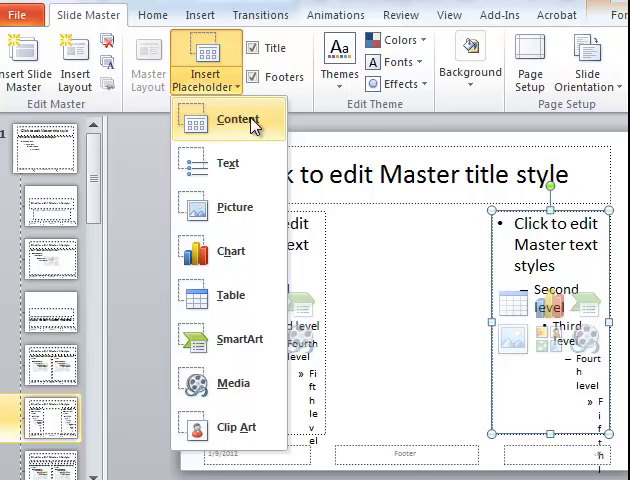
- Insert a Content placeholder in the middle to form a third column
{"action": "left_click", "coordinate": [236, 120]}
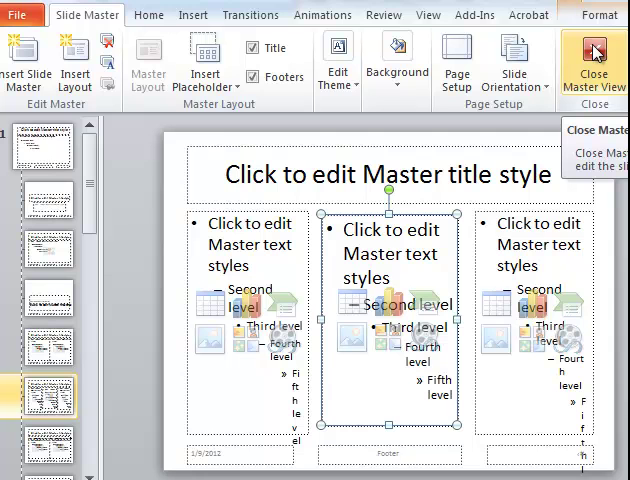
- Close Slide Master view and apply the 1_Three Content layout to slide 2
{"action": "left_click", "coordinate": [592, 60]}
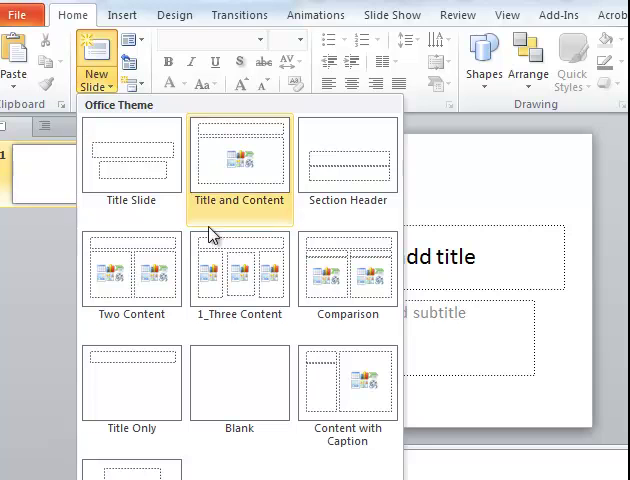
{"action": "mouse_move", "coordinate": [240, 270]}
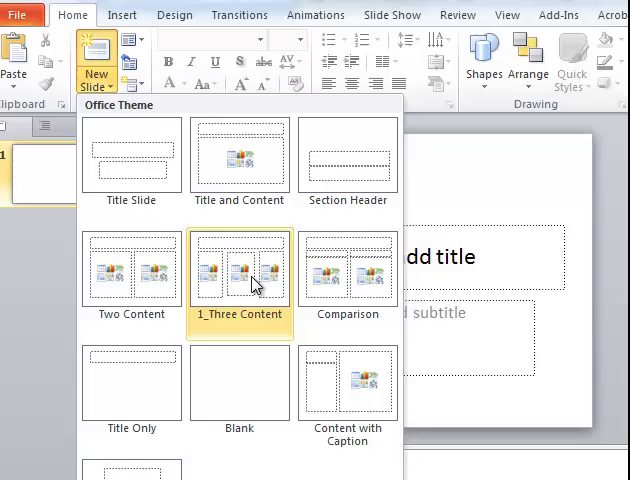
{"action": "left_click", "coordinate": [240, 270]}
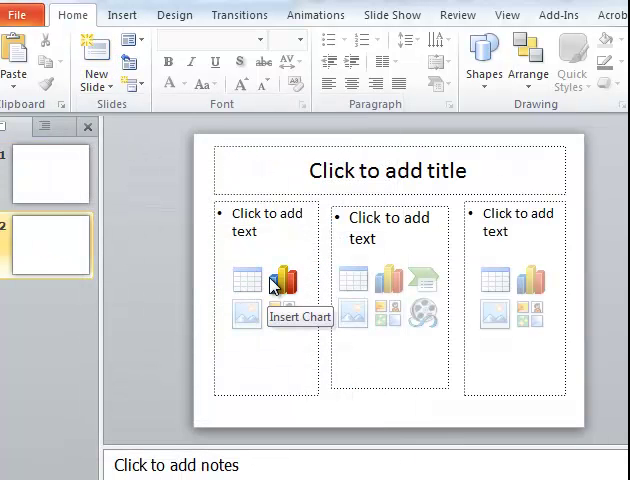
- Enter 'Title Text' as the title and 'Content for Column 1' in the first column
{"action": "left_click", "coordinate": [388, 170]}
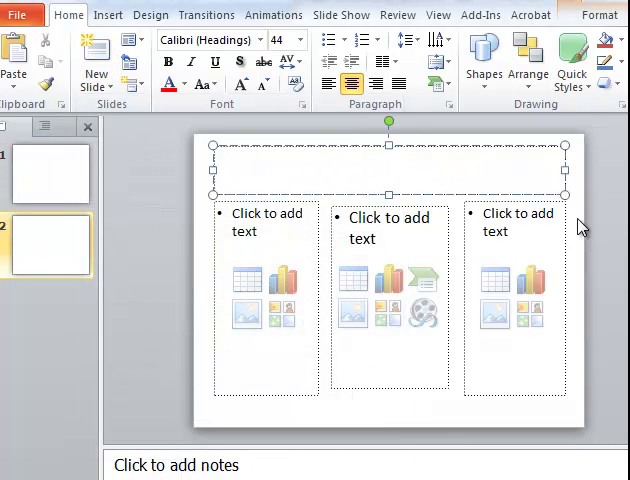
{"action": "type", "text": "Cont"}
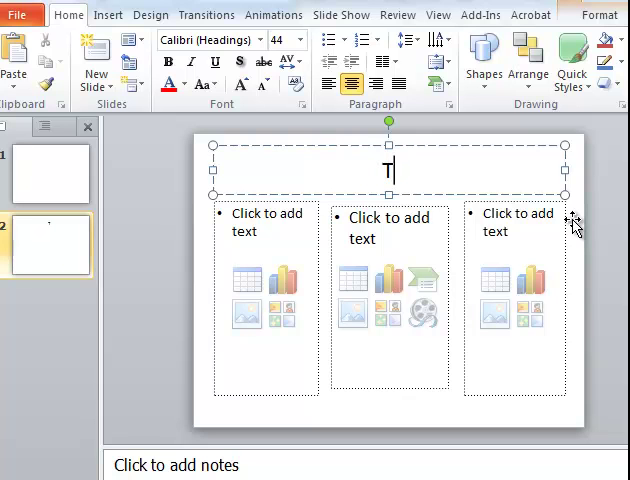
{"action": "type", "text": "itle"}
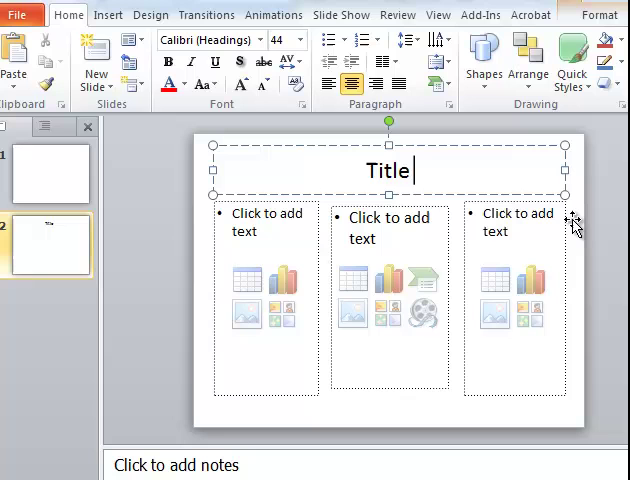
{"action": "type", "text": "Text"}
{"action": "left_click", "coordinate": [266, 298]}
{"action": "type", "text": "Cont"}
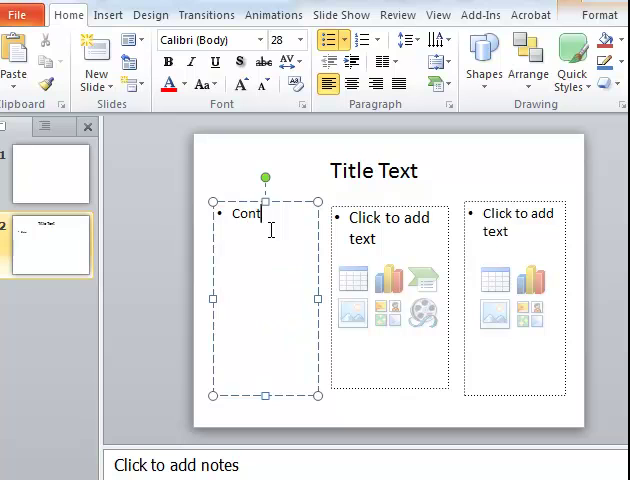
{"action": "type", "text": "ent for Colum"}
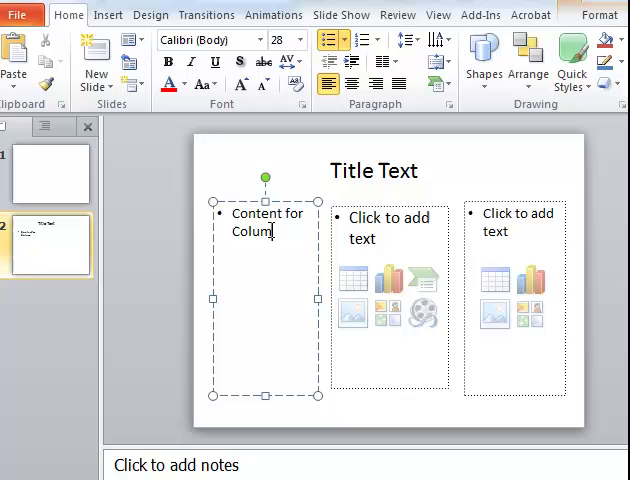
{"action": "type", "text": "n 1"}
{"action": "left_click", "coordinate": [390, 296]}
{"action": "type", "text": "Column 2 conte"}
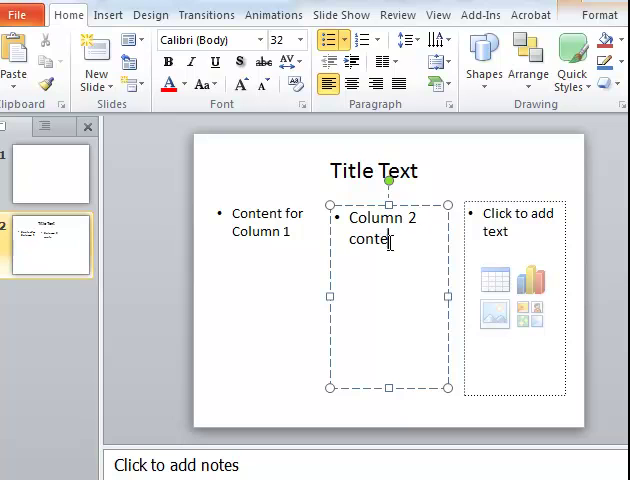
- Enter 'Column 3 content' in the third column and deselect the text
{"action": "left_click", "coordinate": [512, 214]}
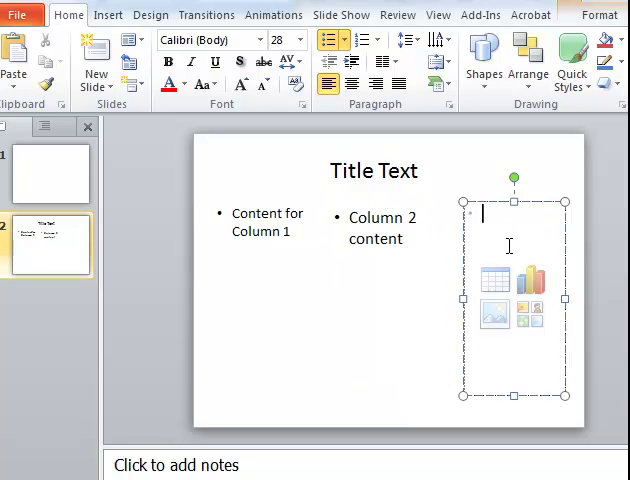
{"action": "type", "text": "Column"}
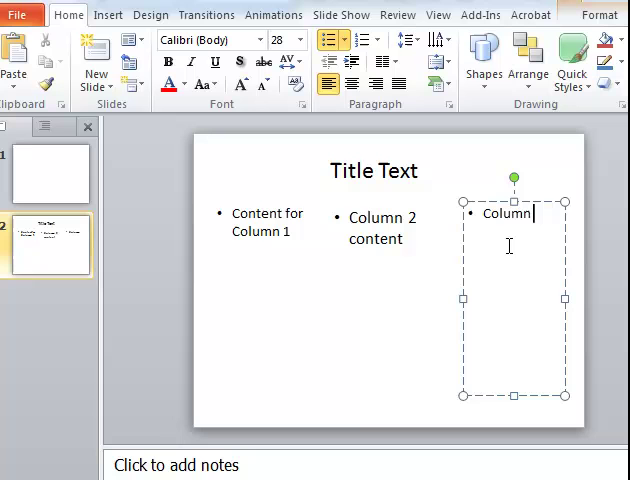
{"action": "type", "text": "3 content"}
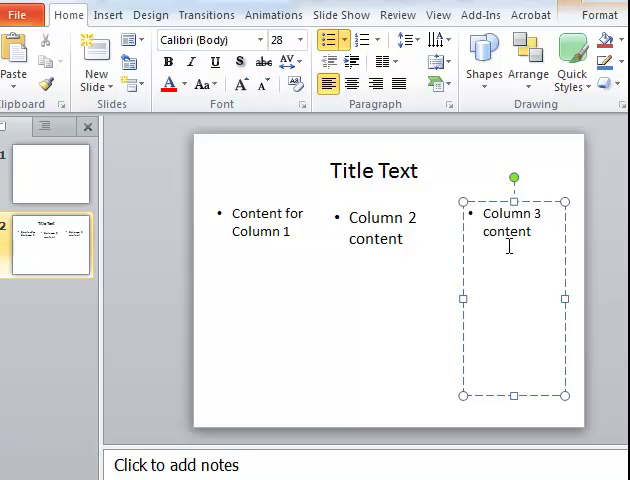
{"action": "left_click", "coordinate": [372, 172]}
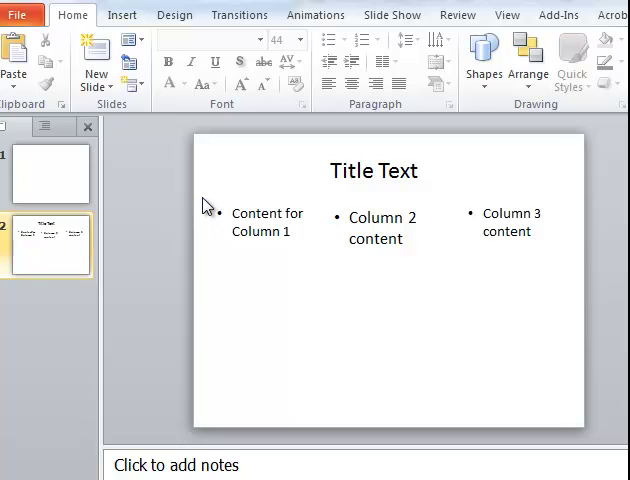
{"action": "mouse_move", "coordinate": [254, 184]}
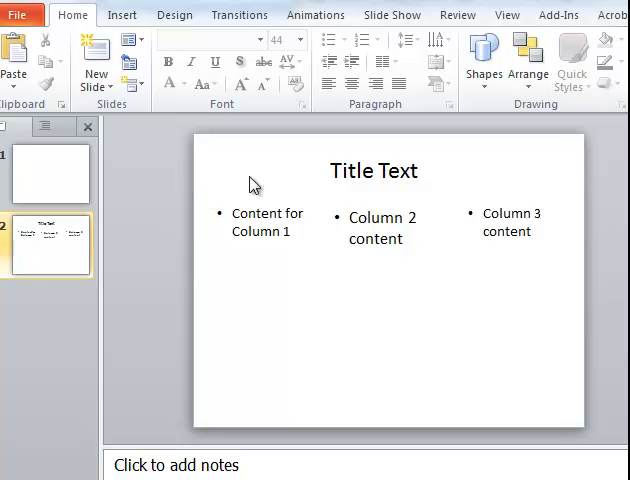
{"action": "left_click", "coordinate": [268, 222]}
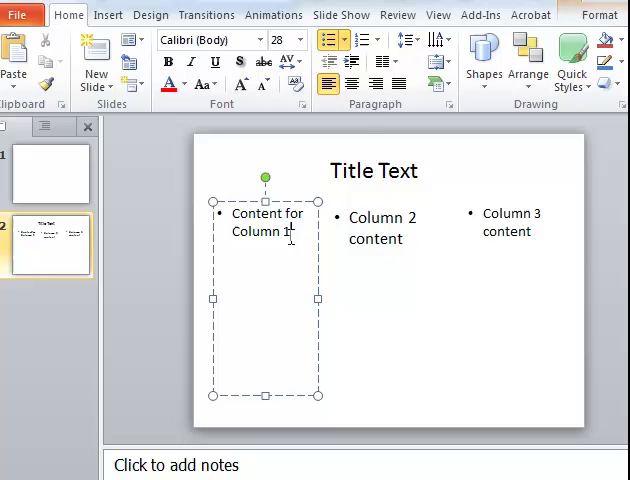
{"action": "left_click", "coordinate": [210, 200]}
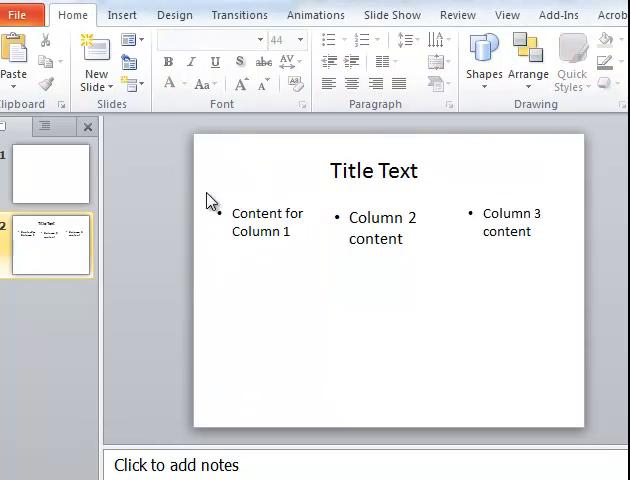
{"action": "mouse_move", "coordinate": [496, 348]}
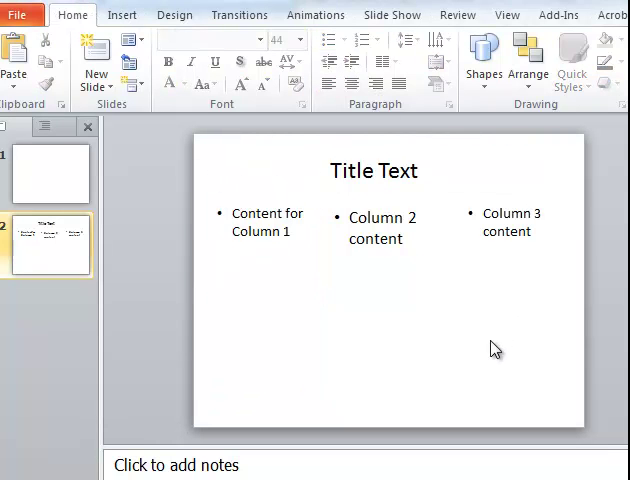
{"action": "mouse_move", "coordinate": [386, 320]}
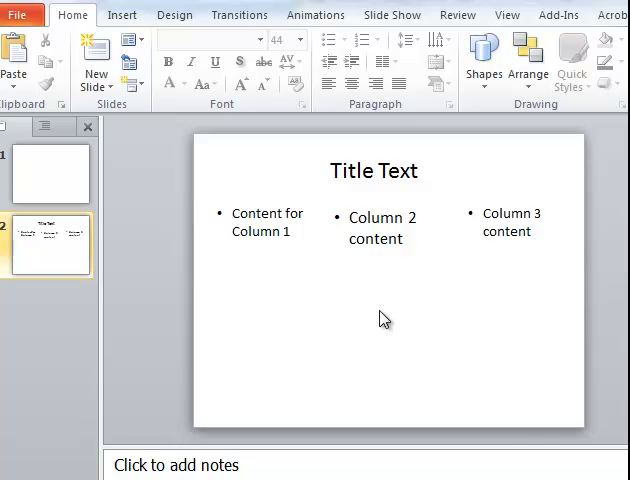
{"action": "left_click", "coordinate": [264, 212]}
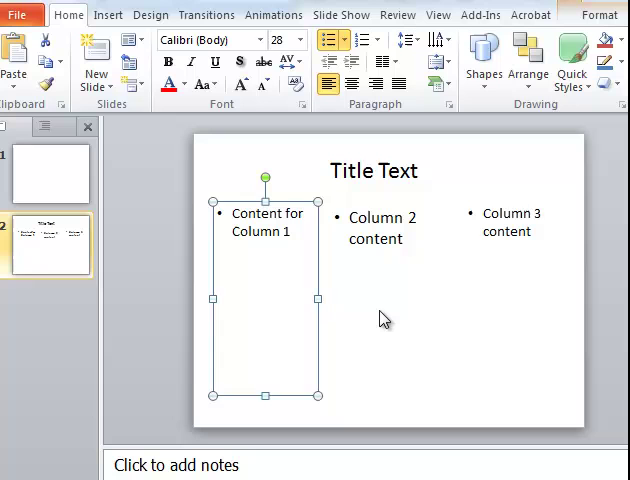
{"action": "left_click", "coordinate": [382, 222]}
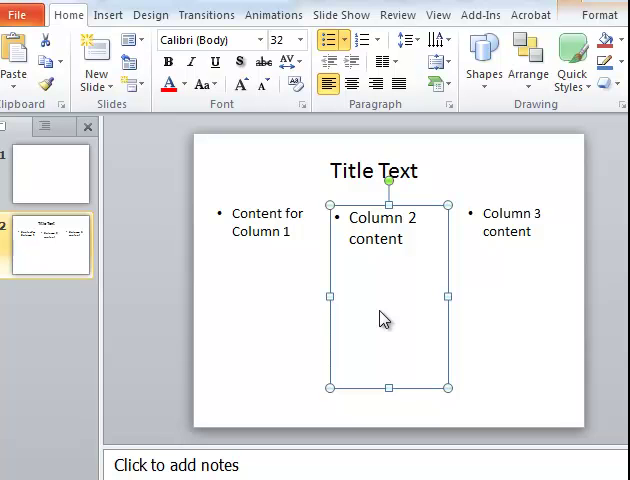
{"action": "left_click", "coordinate": [372, 172]}
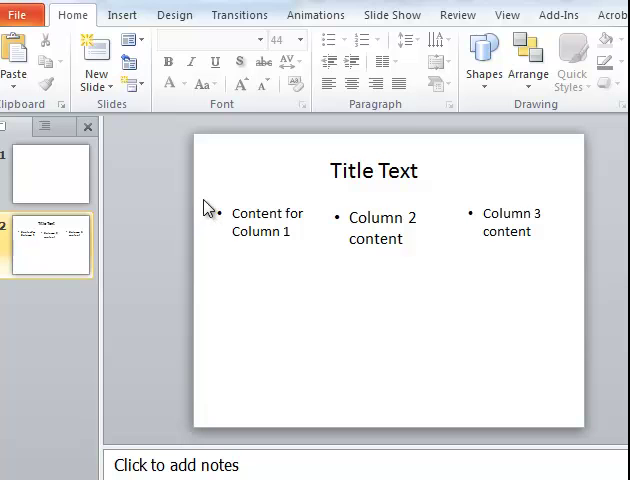
{"action": "left_click", "coordinate": [372, 172]}
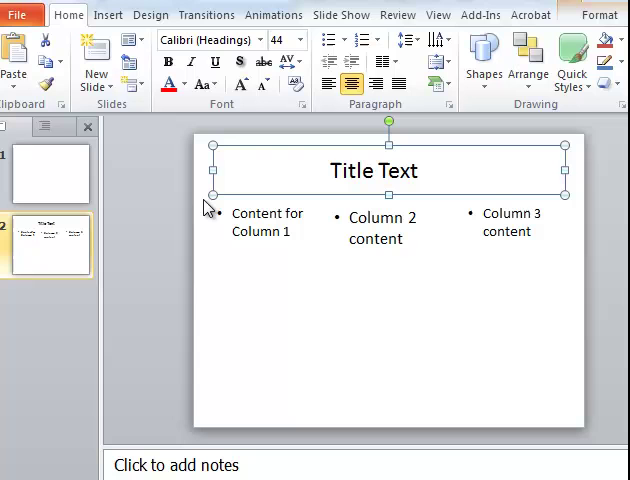
{"action": "left_click", "coordinate": [264, 220]}
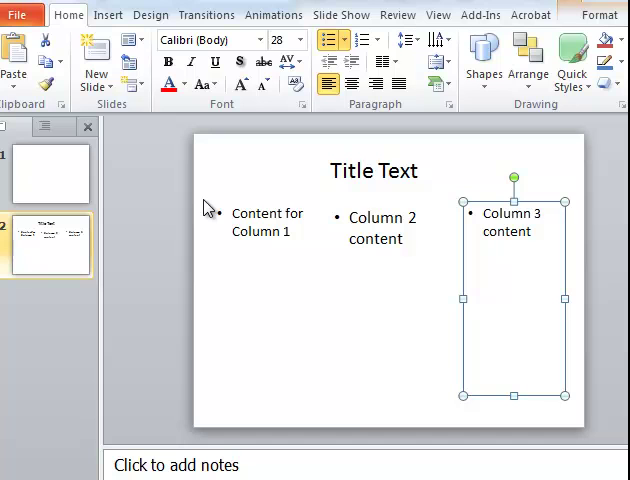
{"action": "left_click", "coordinate": [382, 228]}
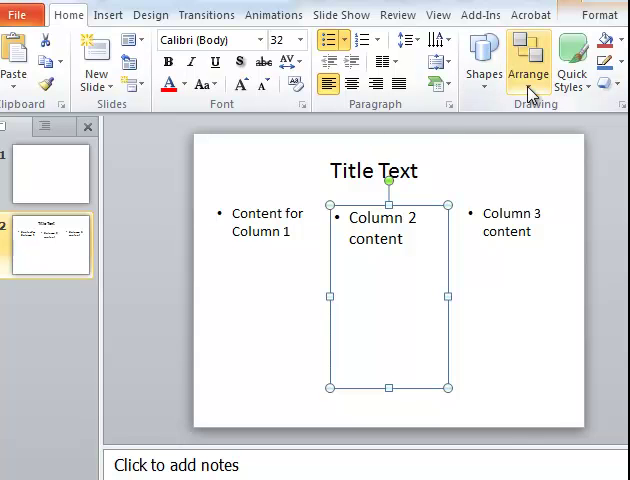
- Show the Selection and Visibility pane listing Content Placeholders 2–4 and Title 1
{"action": "left_click", "coordinate": [528, 62]}
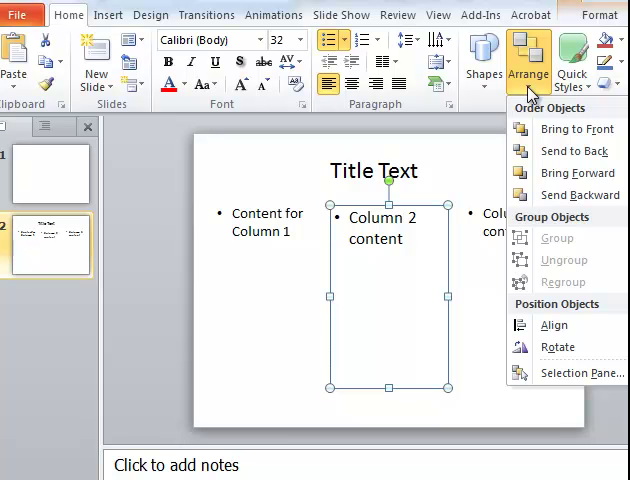
{"action": "mouse_move", "coordinate": [576, 372]}
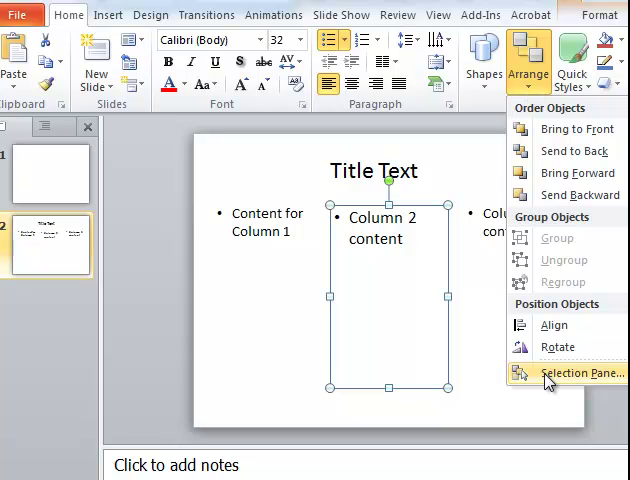
{"action": "left_click", "coordinate": [580, 372]}
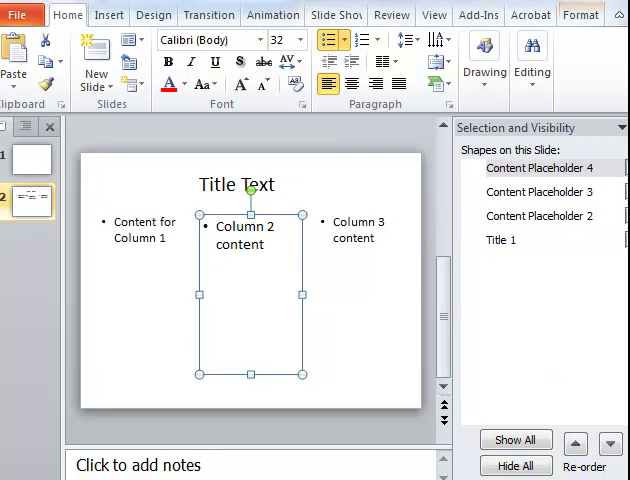
{"action": "mouse_move", "coordinate": [196, 204]}
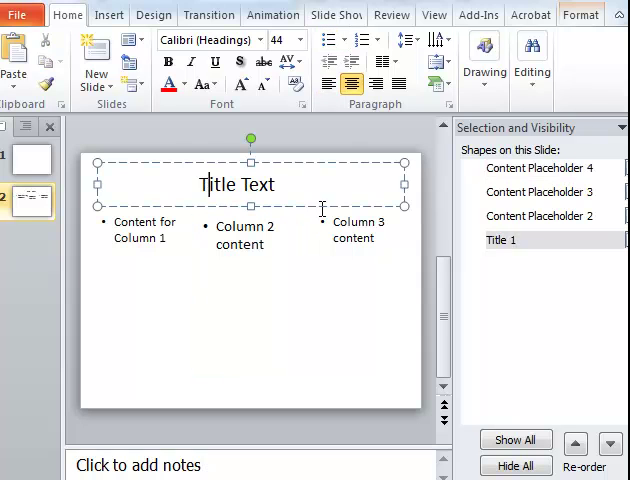
{"action": "mouse_move", "coordinate": [568, 256]}
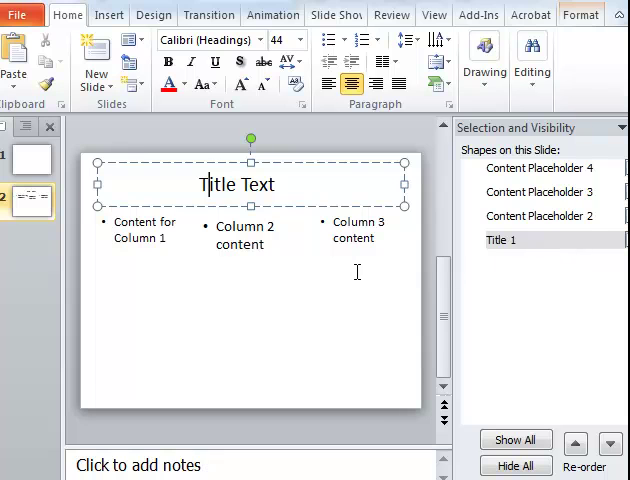
- Move Content Placeholder 4 (Column 2) down one level below Content Placeholder 3
{"action": "left_click", "coordinate": [138, 222]}
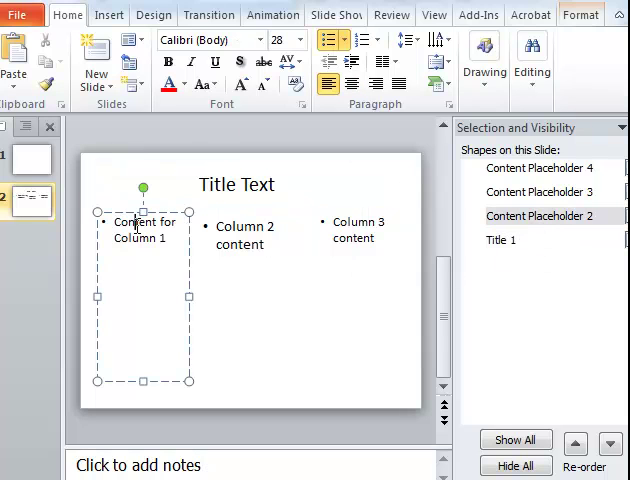
{"action": "left_click", "coordinate": [244, 234]}
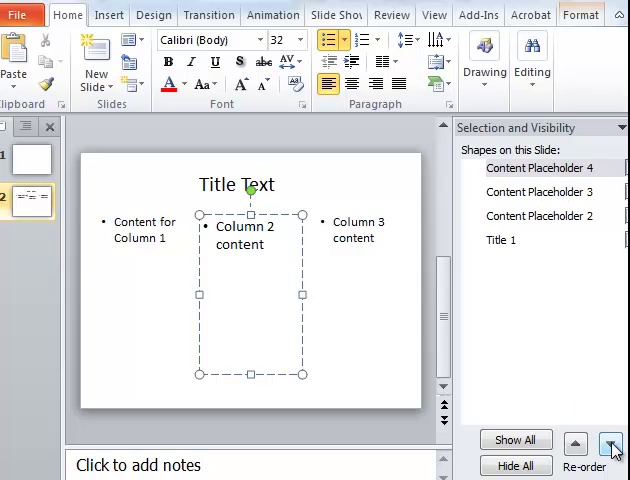
{"action": "left_click", "coordinate": [612, 442]}
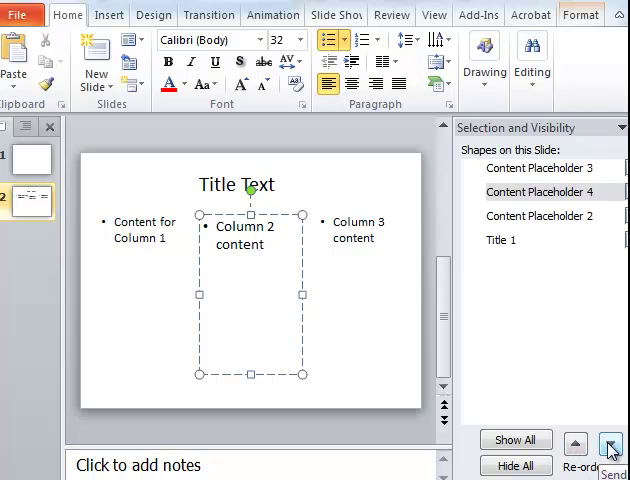
- Verify reading order by selecting Title 1, Placeholders 2, 4, 3, then deselect all
{"action": "left_click", "coordinate": [500, 240]}
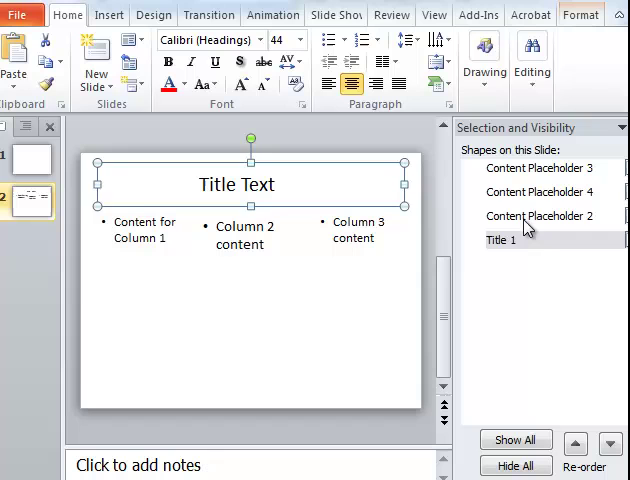
{"action": "left_click", "coordinate": [542, 216]}
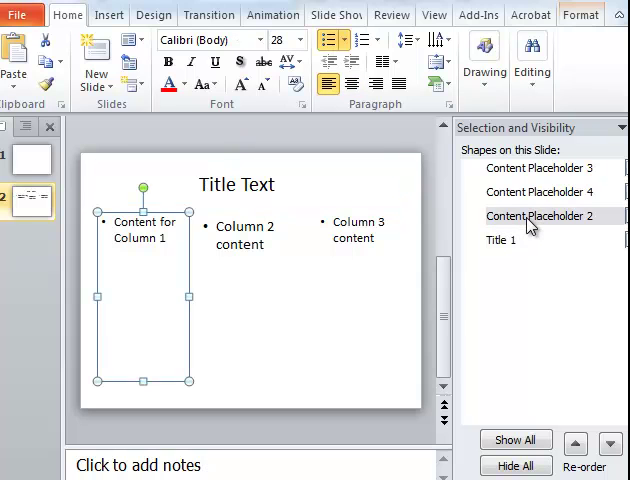
{"action": "left_click", "coordinate": [538, 192]}
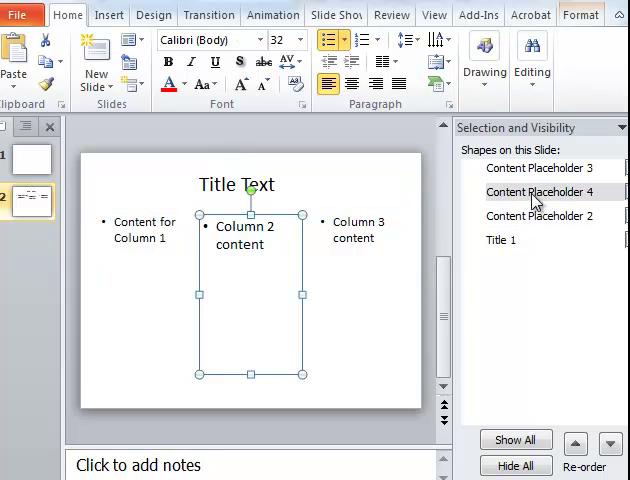
{"action": "left_click", "coordinate": [538, 168]}
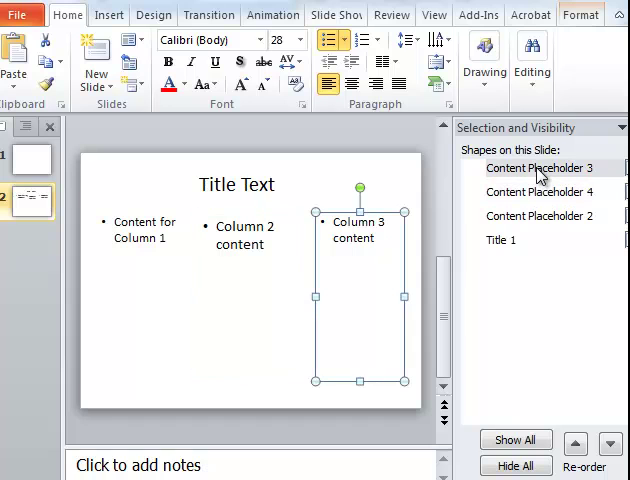
{"action": "left_click", "coordinate": [500, 240]}
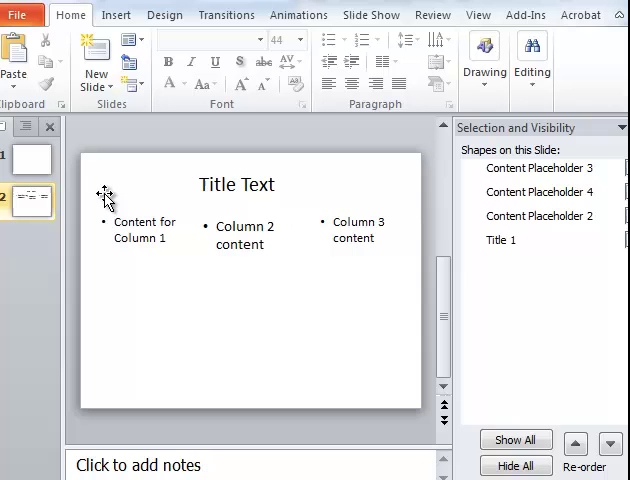
{"action": "left_click", "coordinate": [236, 184]}
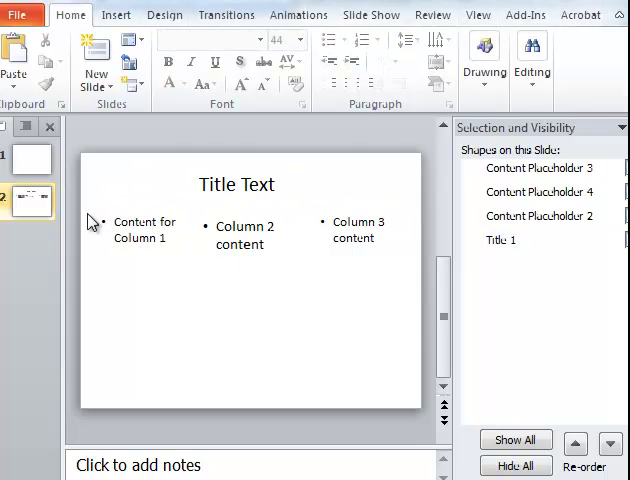
{"action": "left_click", "coordinate": [236, 184]}
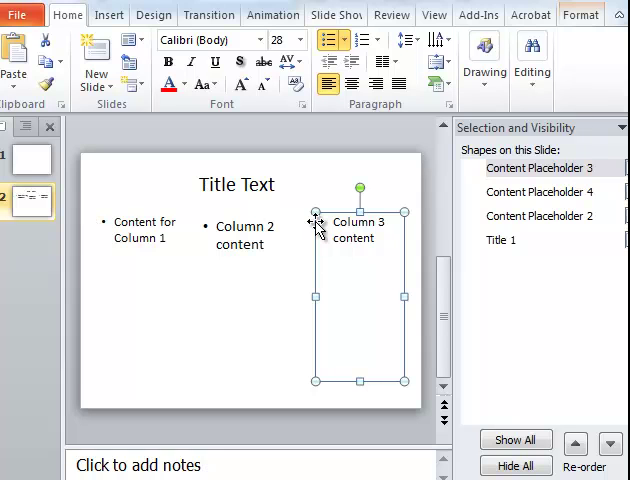
{"action": "mouse_move", "coordinate": [208, 308]}
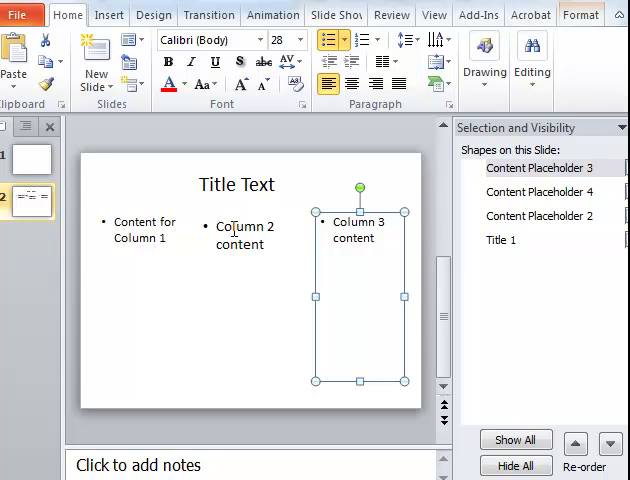
{"action": "mouse_move", "coordinate": [262, 276]}
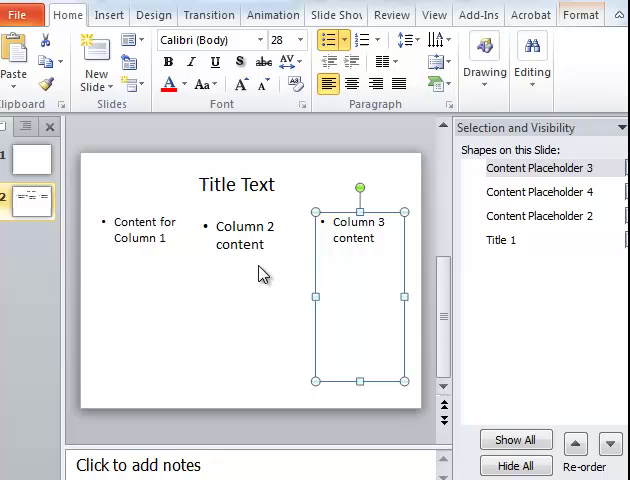
{"action": "mouse_move", "coordinate": [272, 280]}
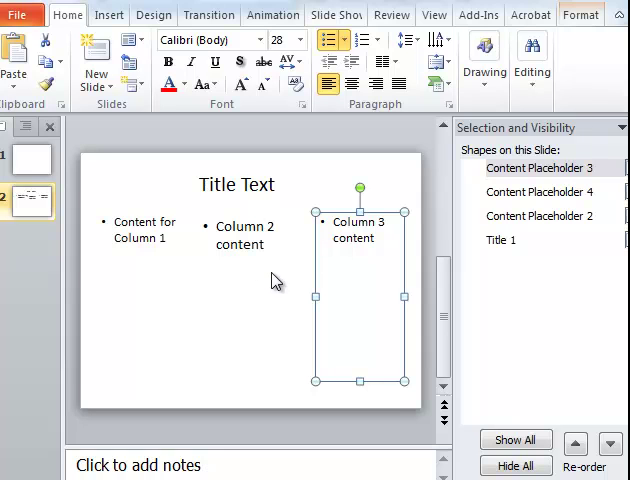
{"action": "mouse_move", "coordinate": [280, 290]}
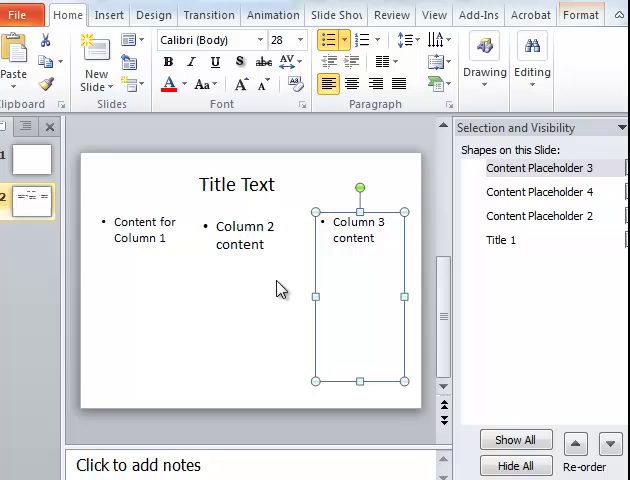
{"action": "mouse_move", "coordinate": [292, 264]}
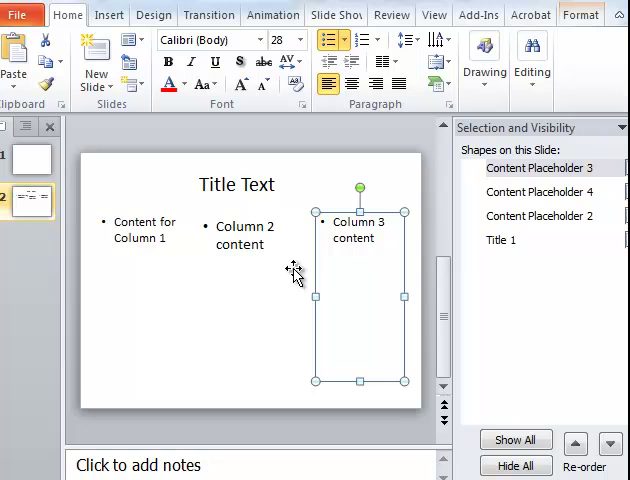
{"action": "mouse_move", "coordinate": [278, 280]}
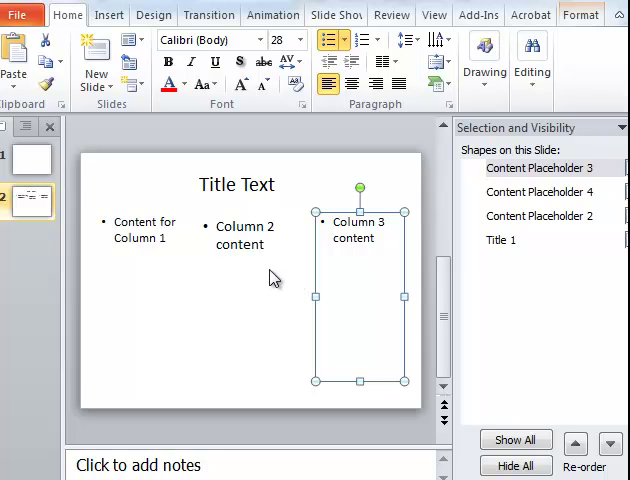